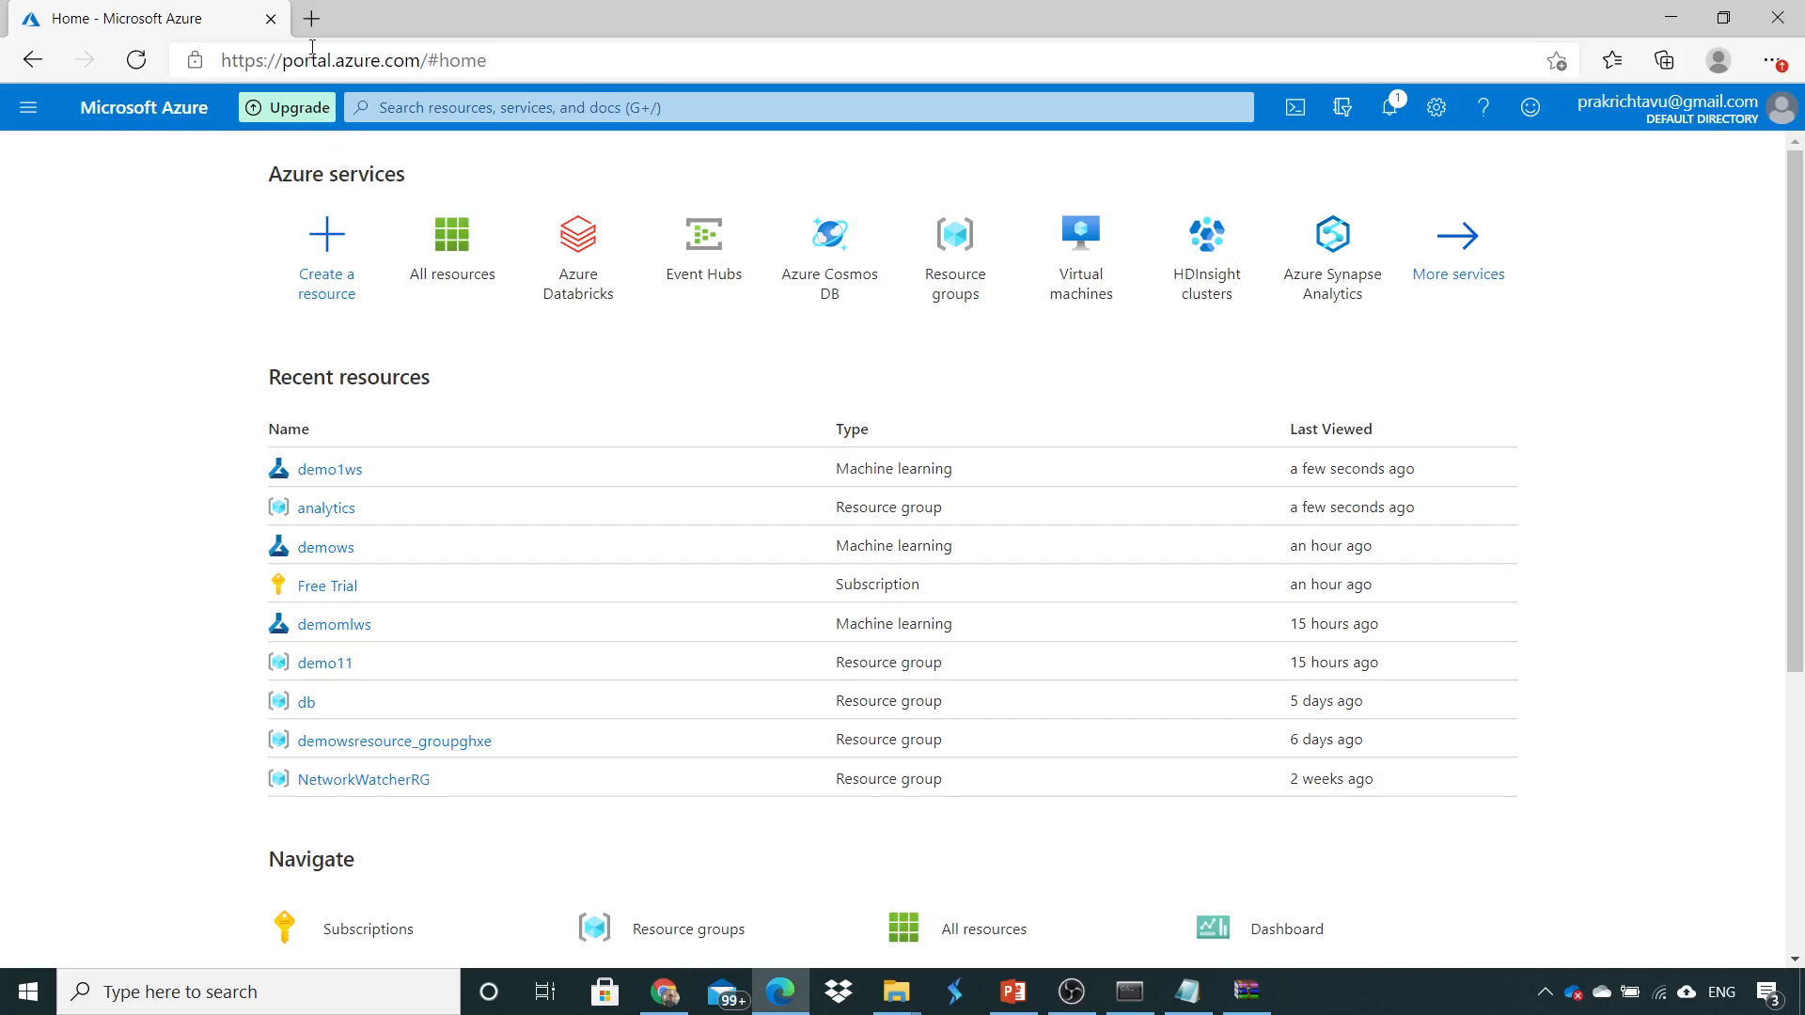
{"action": "mouse_move", "coordinate": [207, 267]}
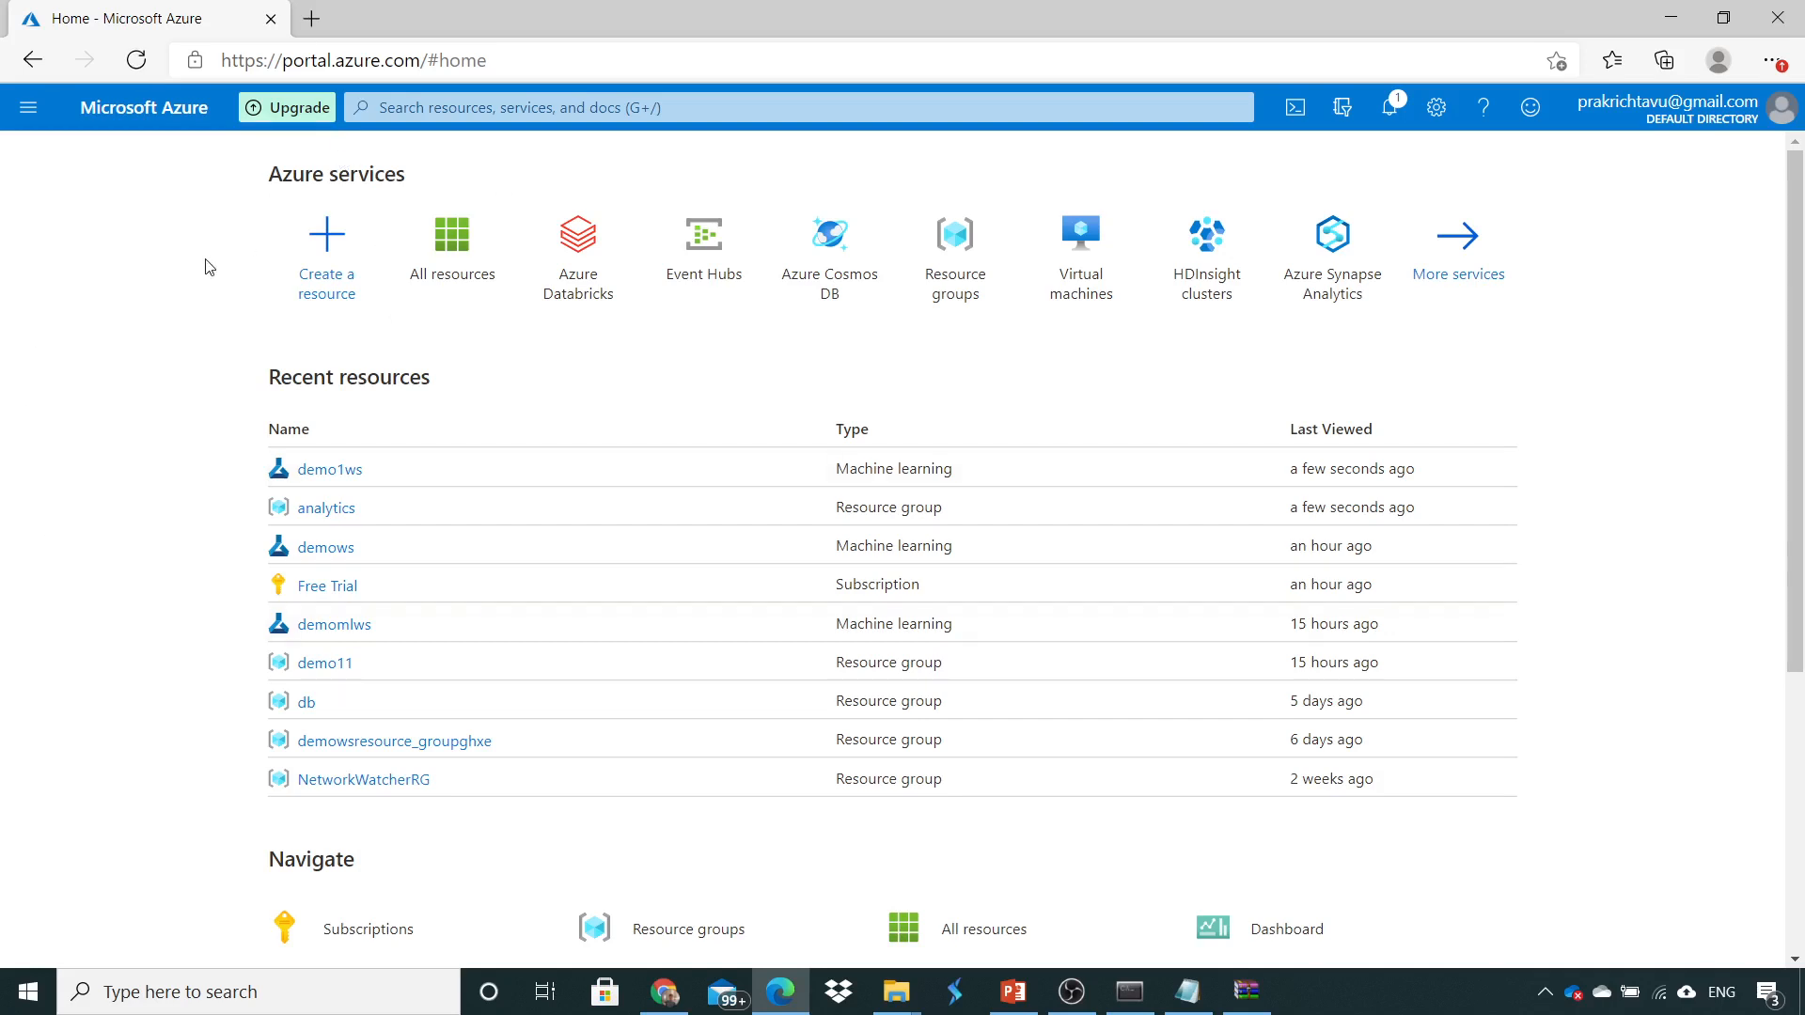
{"action": "mouse_move", "coordinate": [247, 370]}
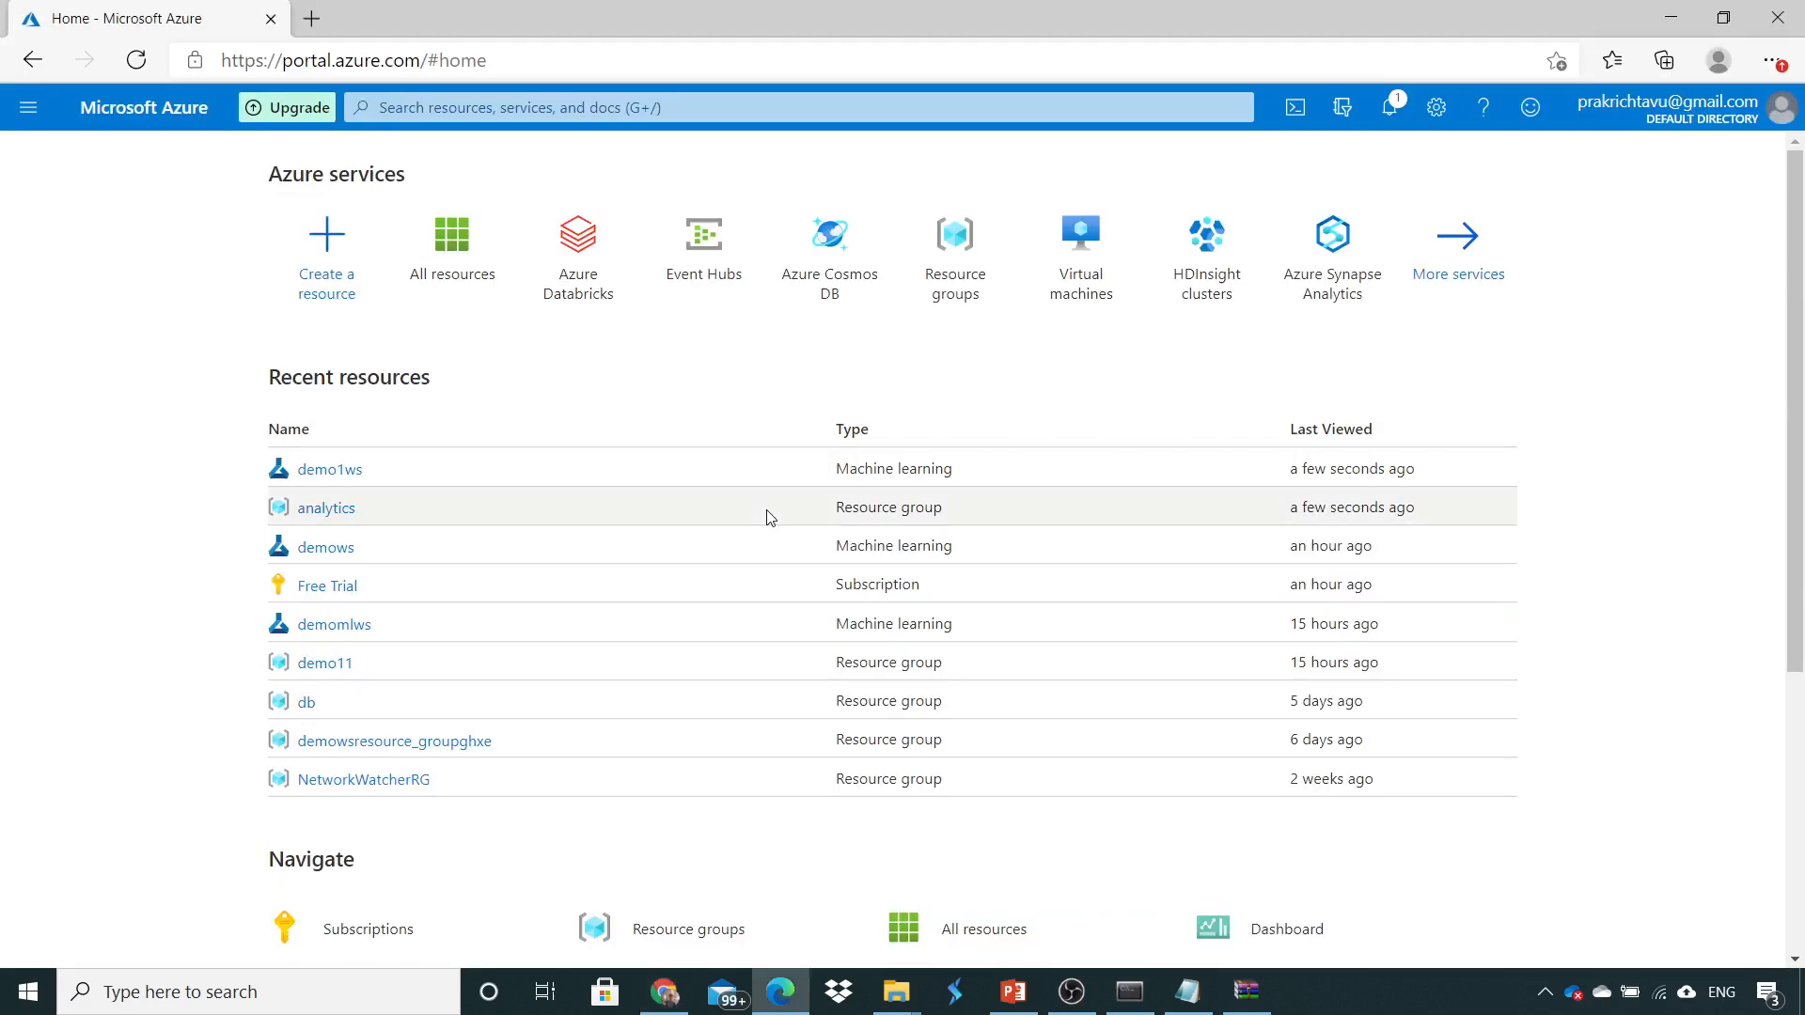
{"action": "mouse_move", "coordinate": [370, 447]}
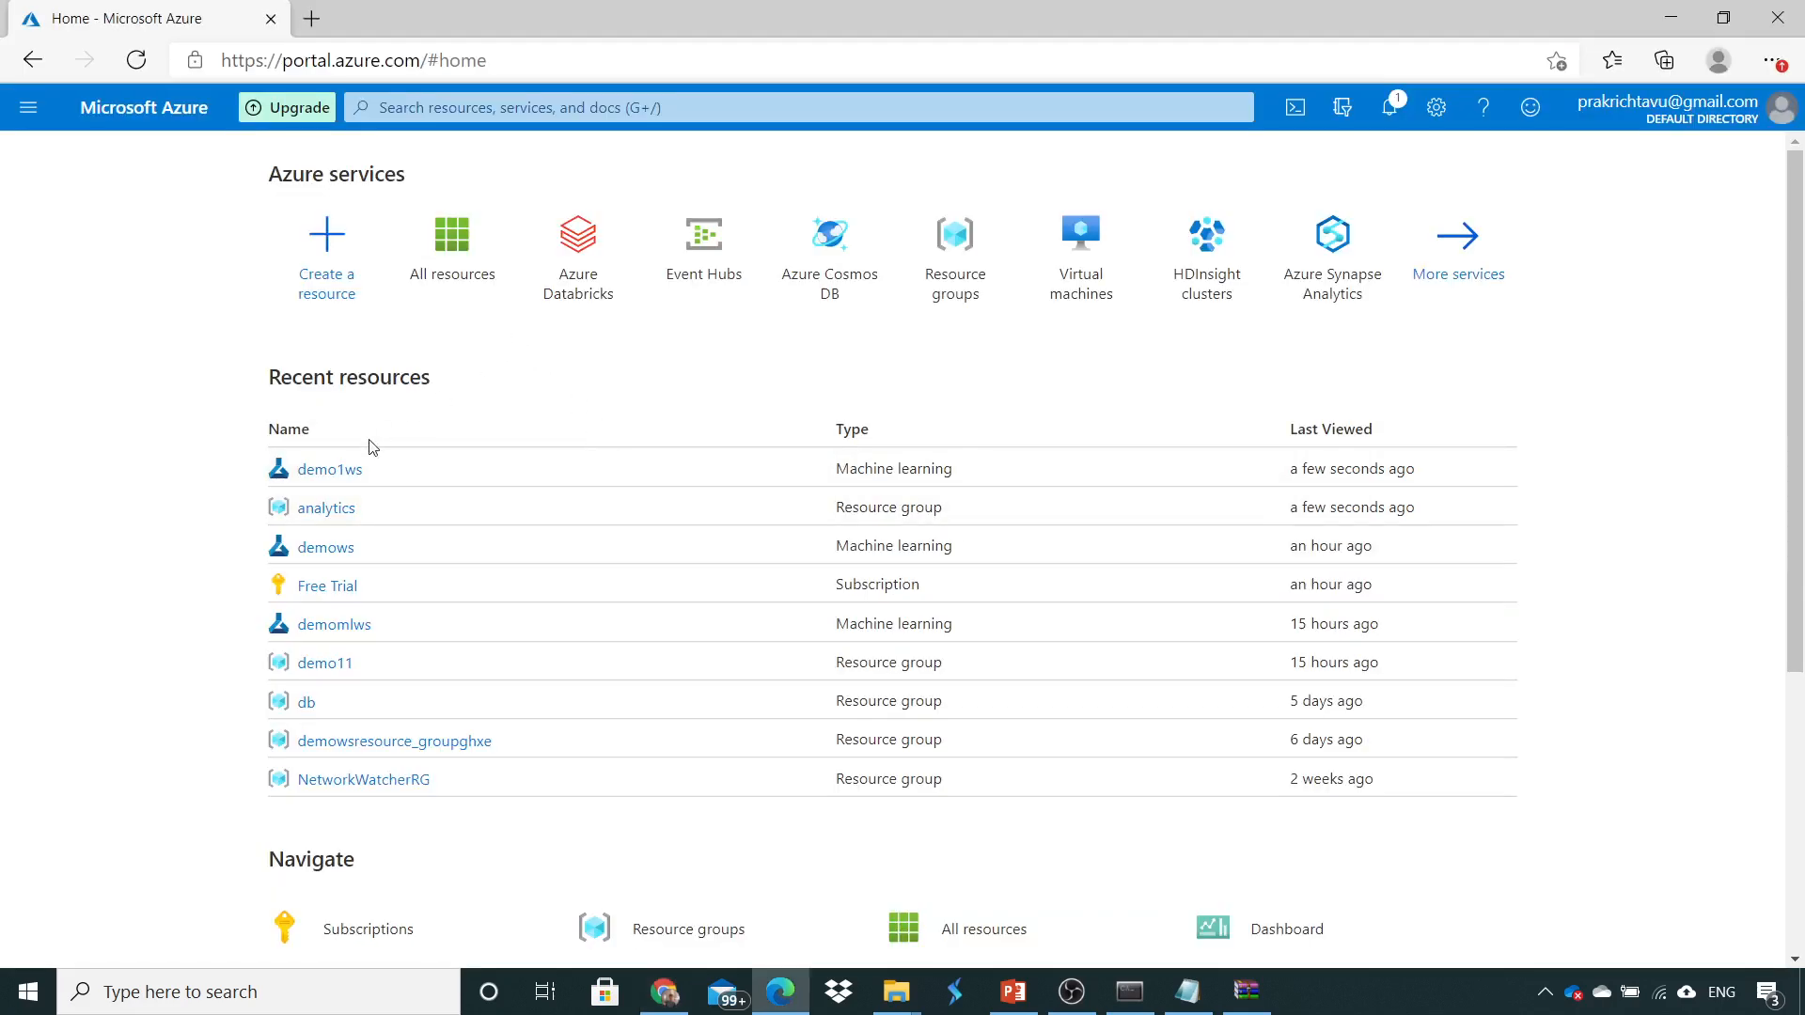
{"action": "mouse_move", "coordinate": [325, 585]}
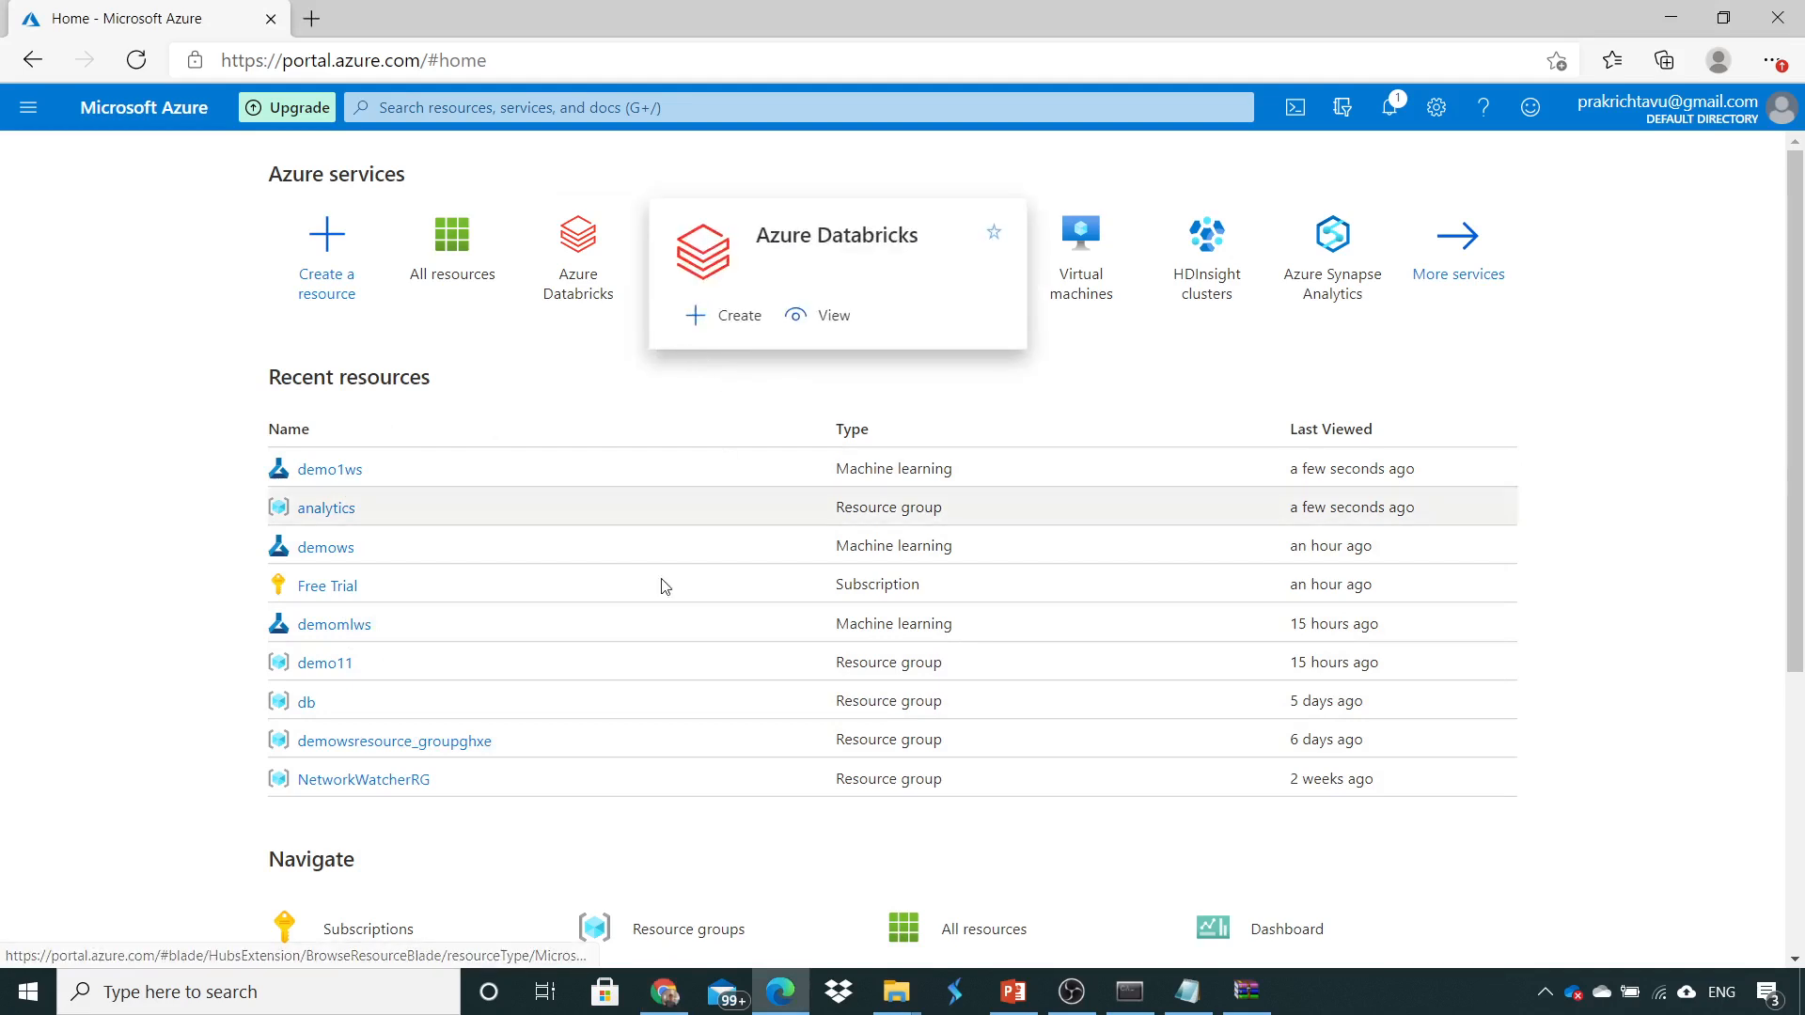
Show the Resource groups list from Azure services on the portal home page.
{"action": "left_click", "coordinate": [688, 928]}
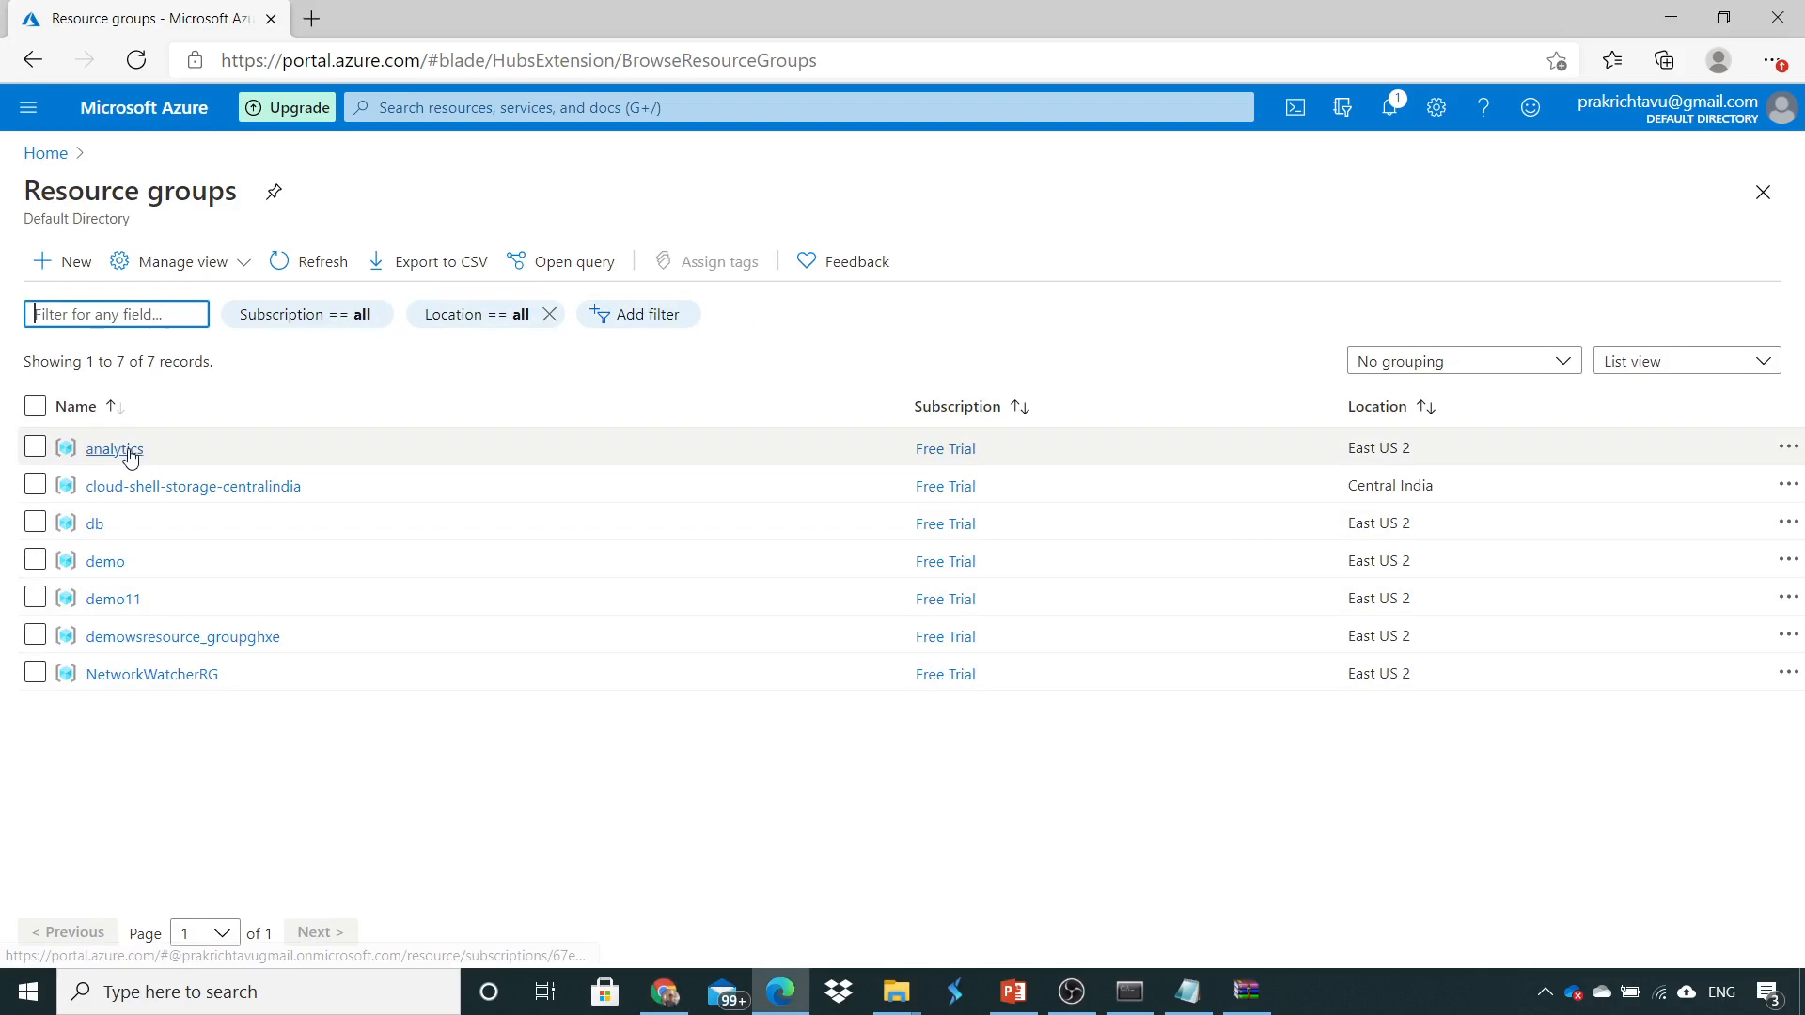
Go into the analytics resource group and select its demo1ws machine learning workspace.
{"action": "left_click", "coordinate": [113, 447]}
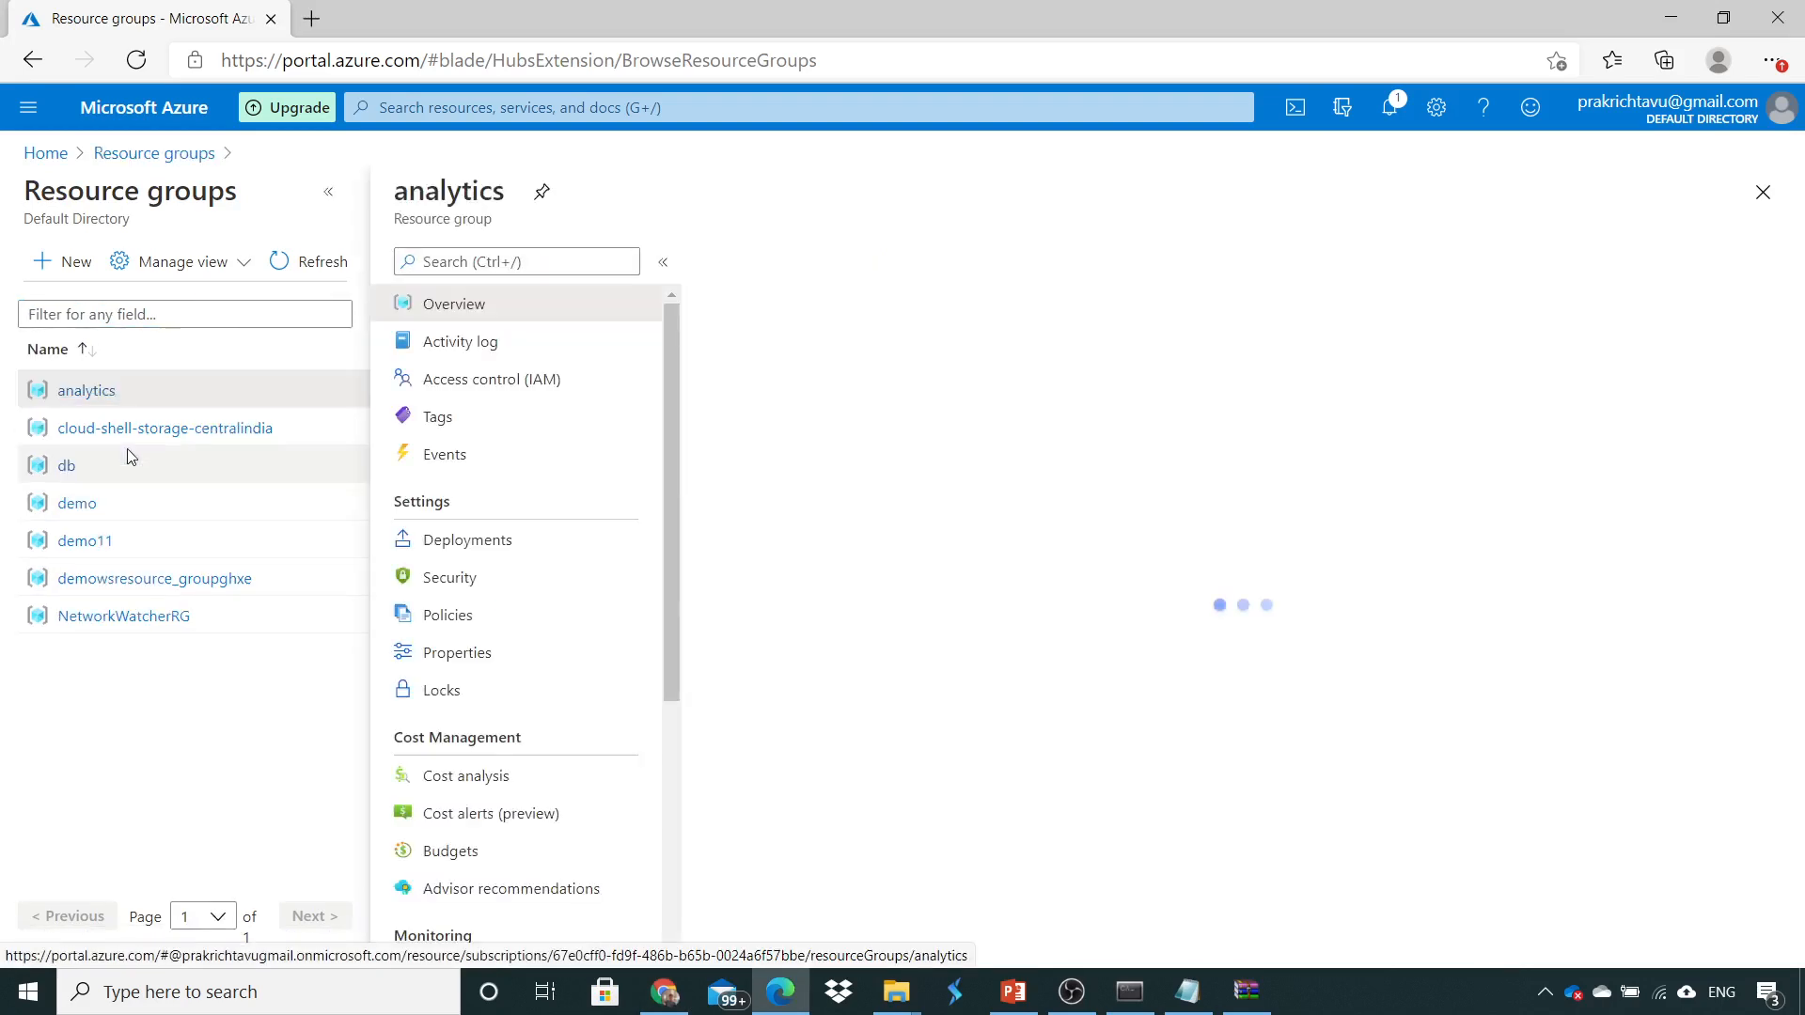
{"action": "left_click", "coordinate": [414, 18]}
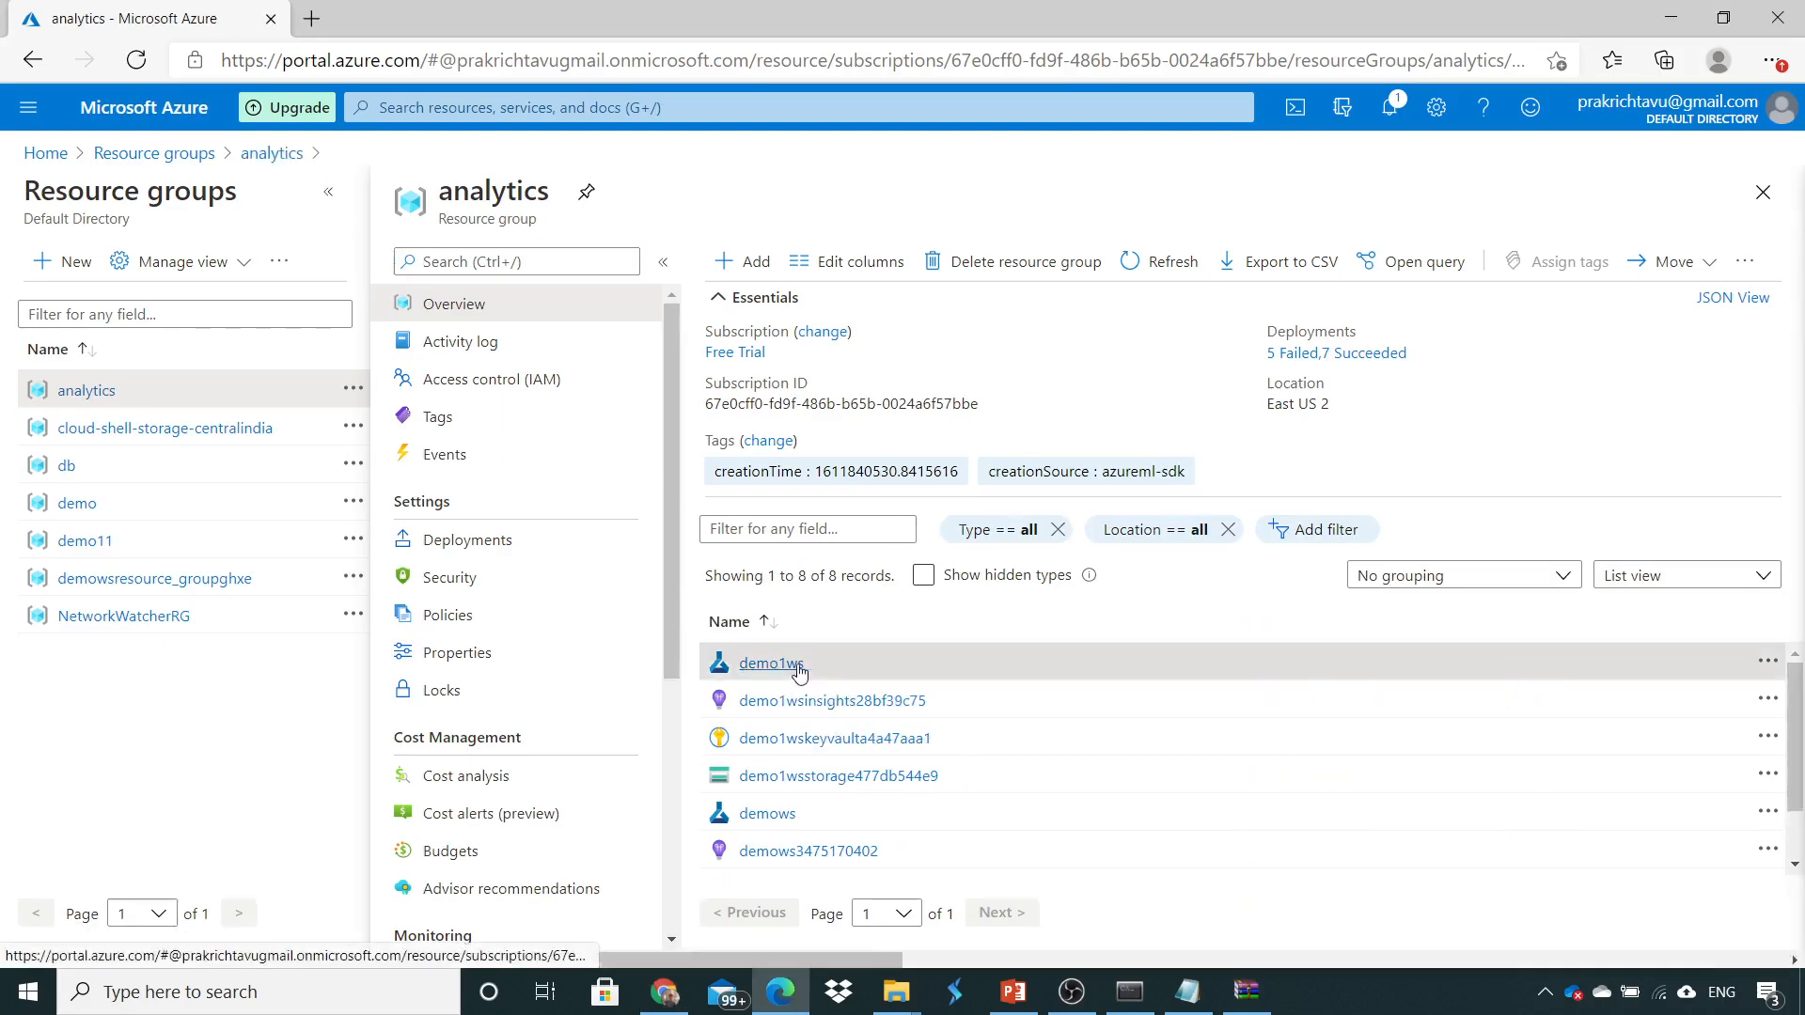
{"action": "left_click", "coordinate": [769, 663]}
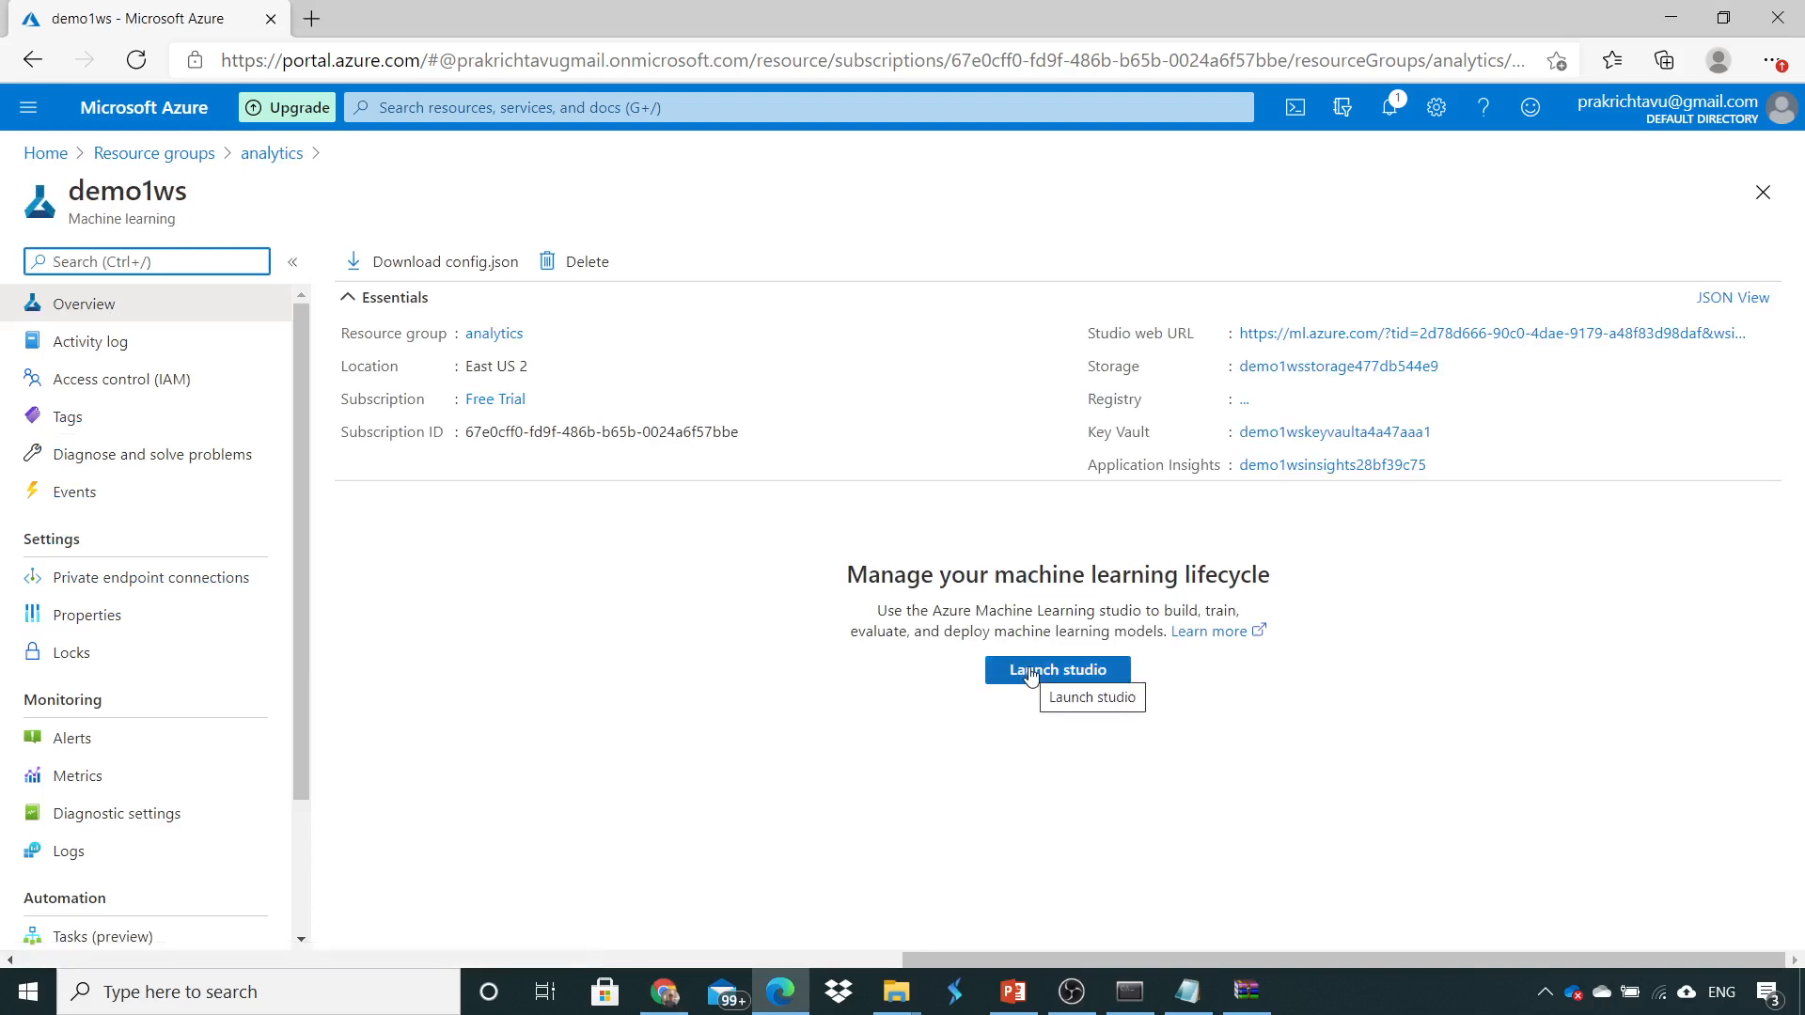
Launch Azure Machine Learning studio for demo1ws in a new tab.
{"action": "left_click", "coordinate": [1054, 670]}
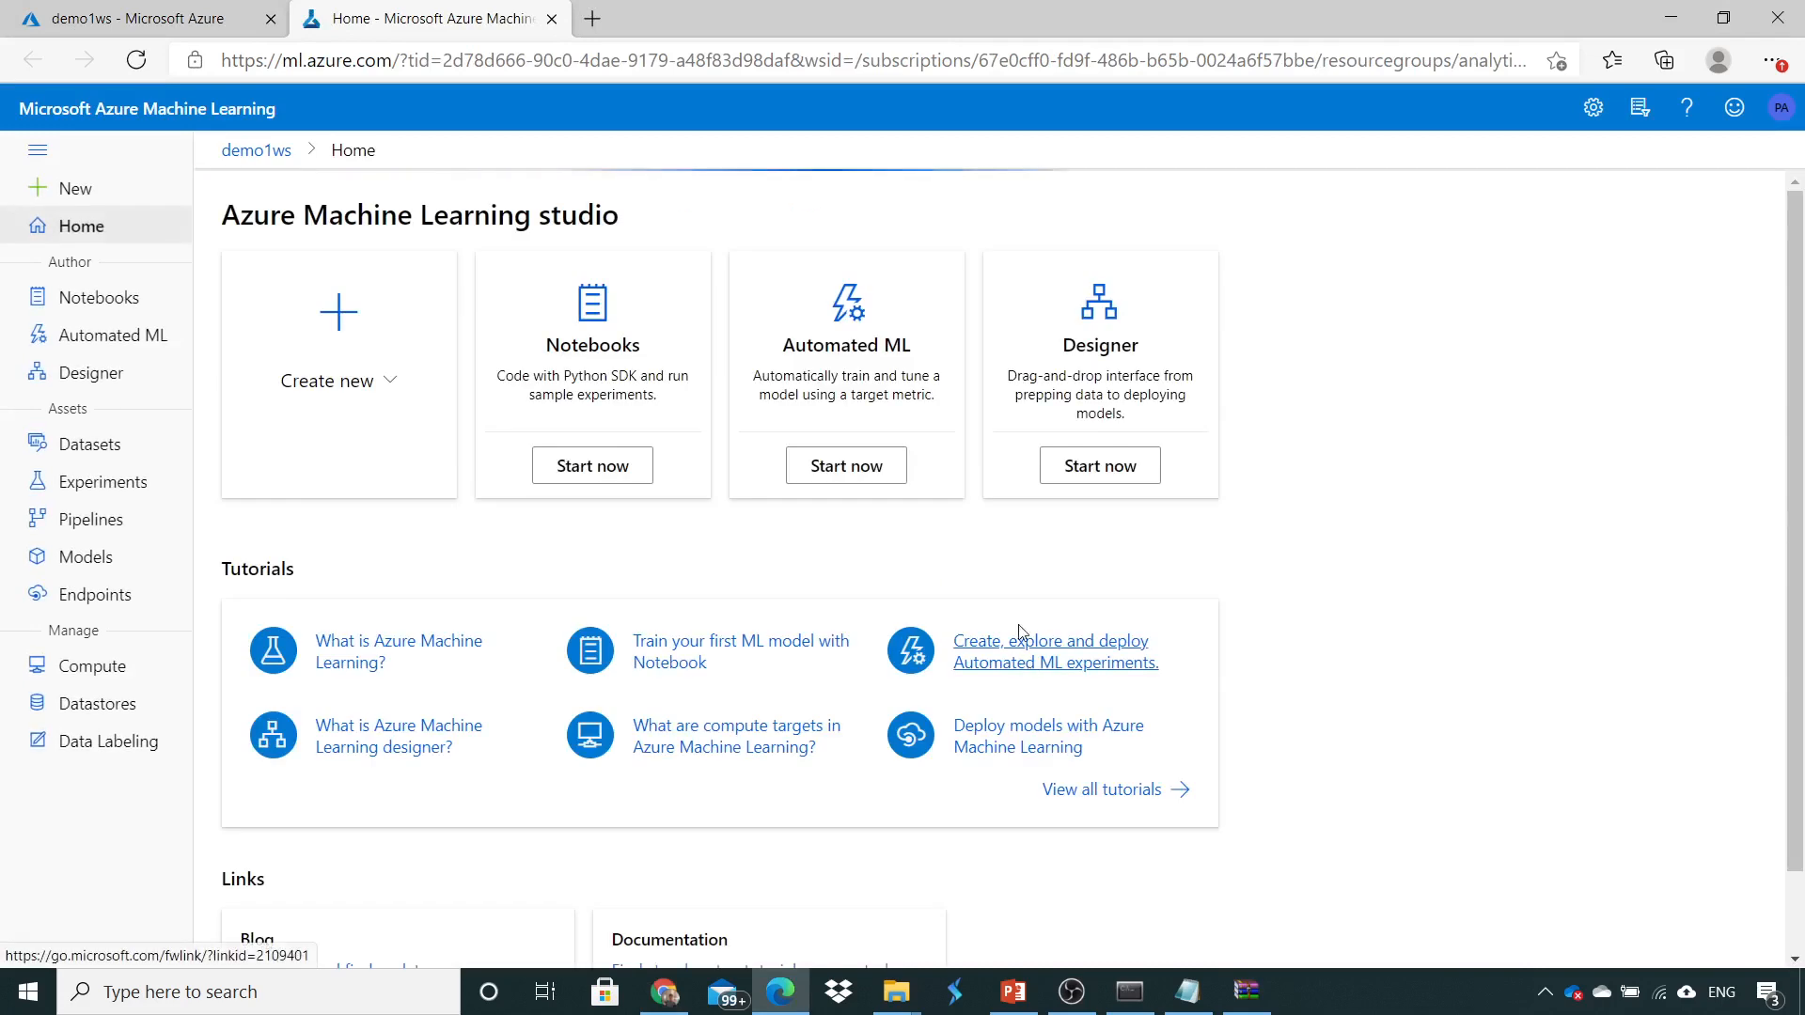
{"action": "mouse_move", "coordinate": [327, 119]}
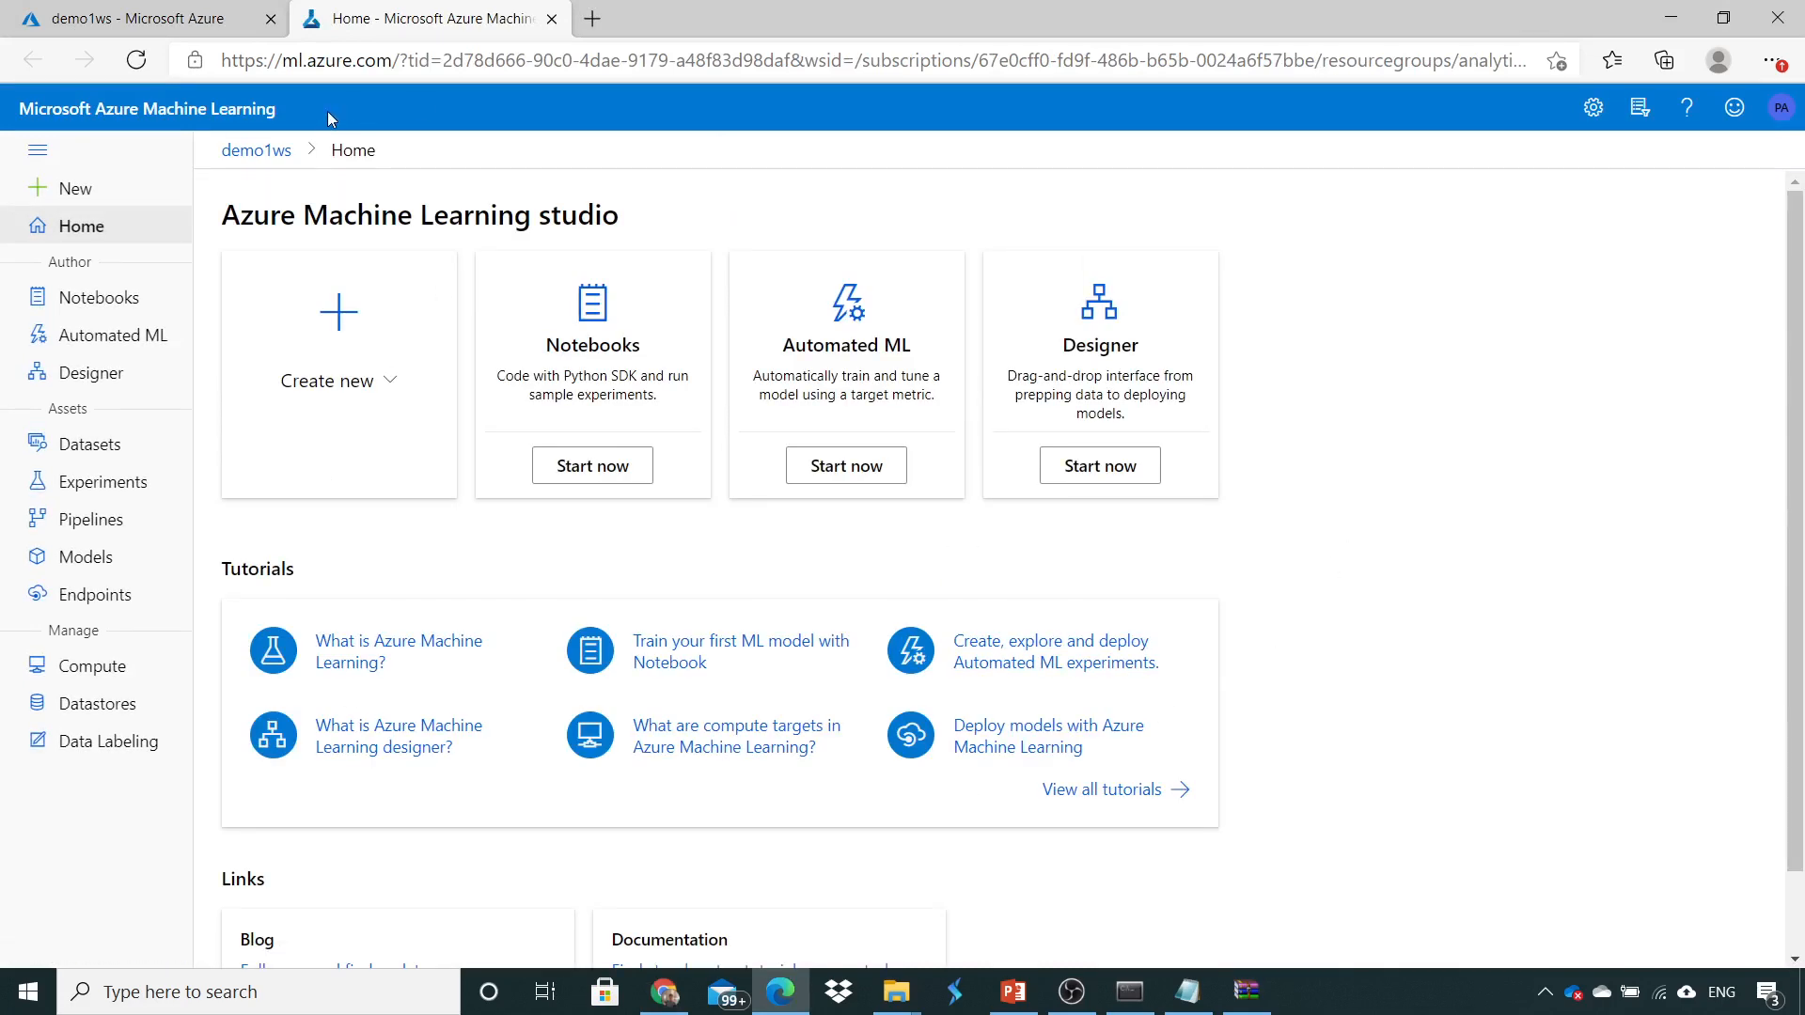
{"action": "mouse_move", "coordinate": [278, 172]}
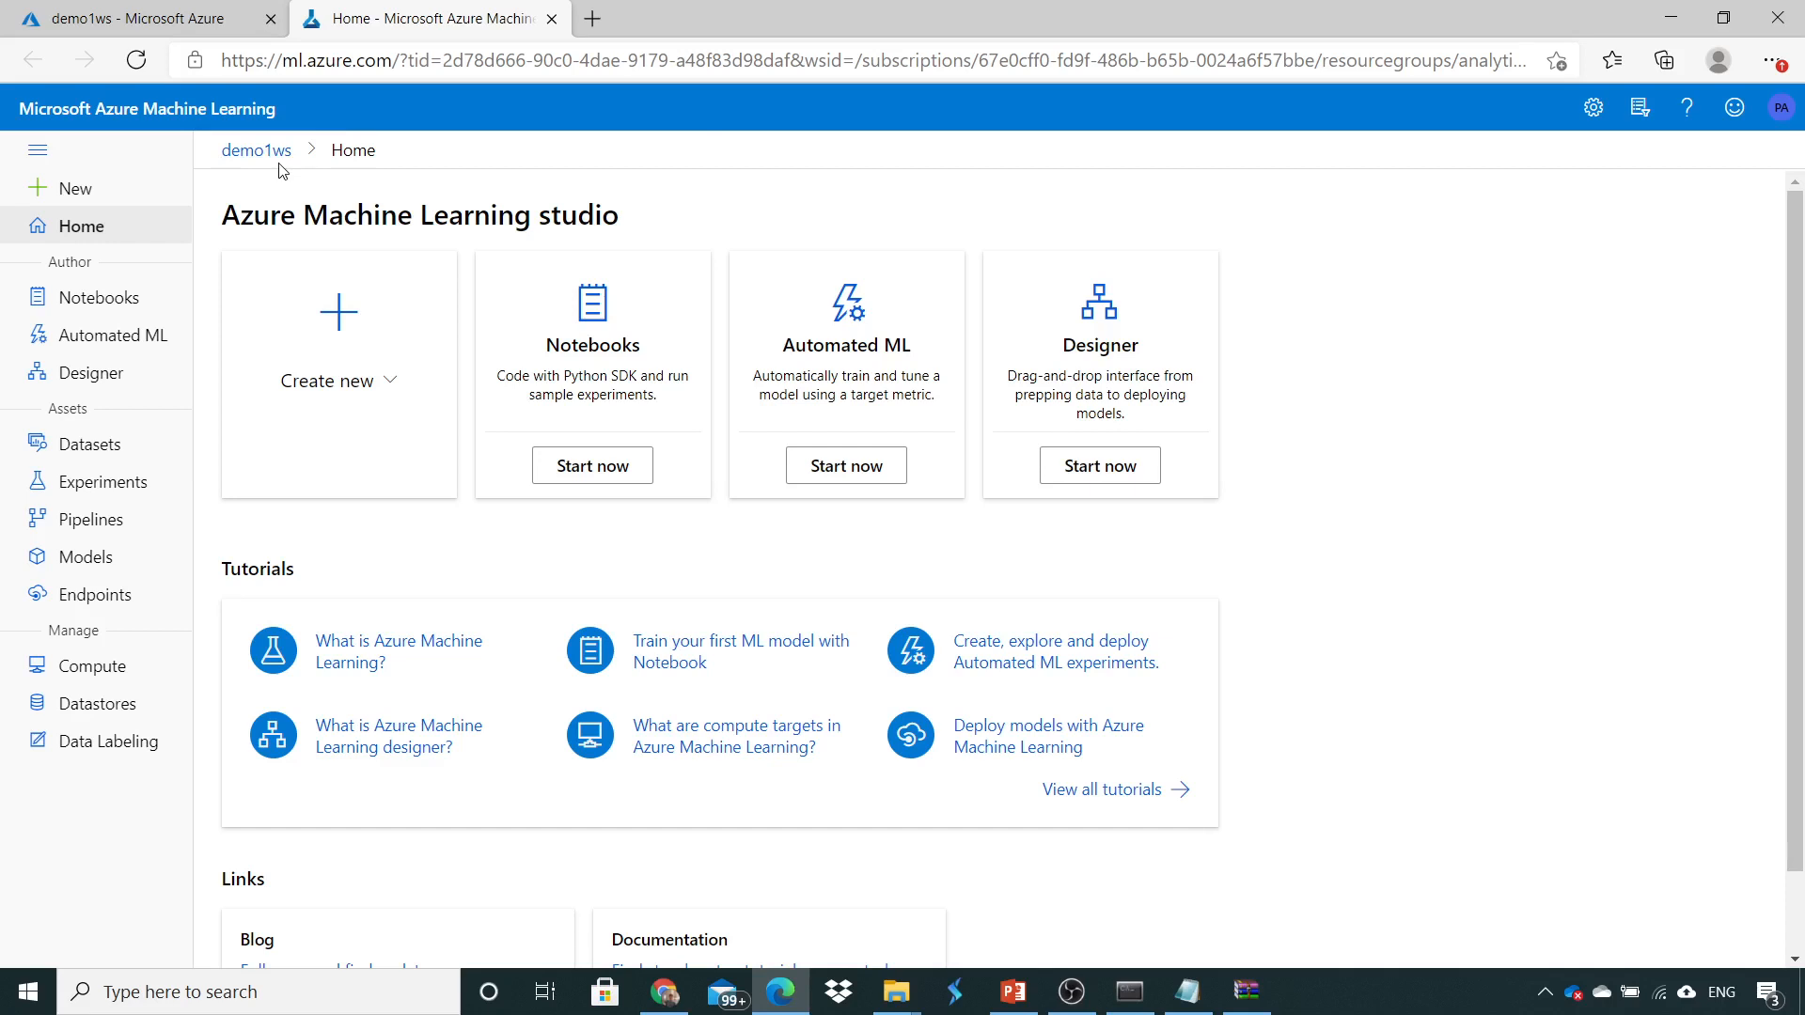
View the empty Compute page, switching from compute instances to compute clusters.
{"action": "left_click", "coordinate": [92, 666]}
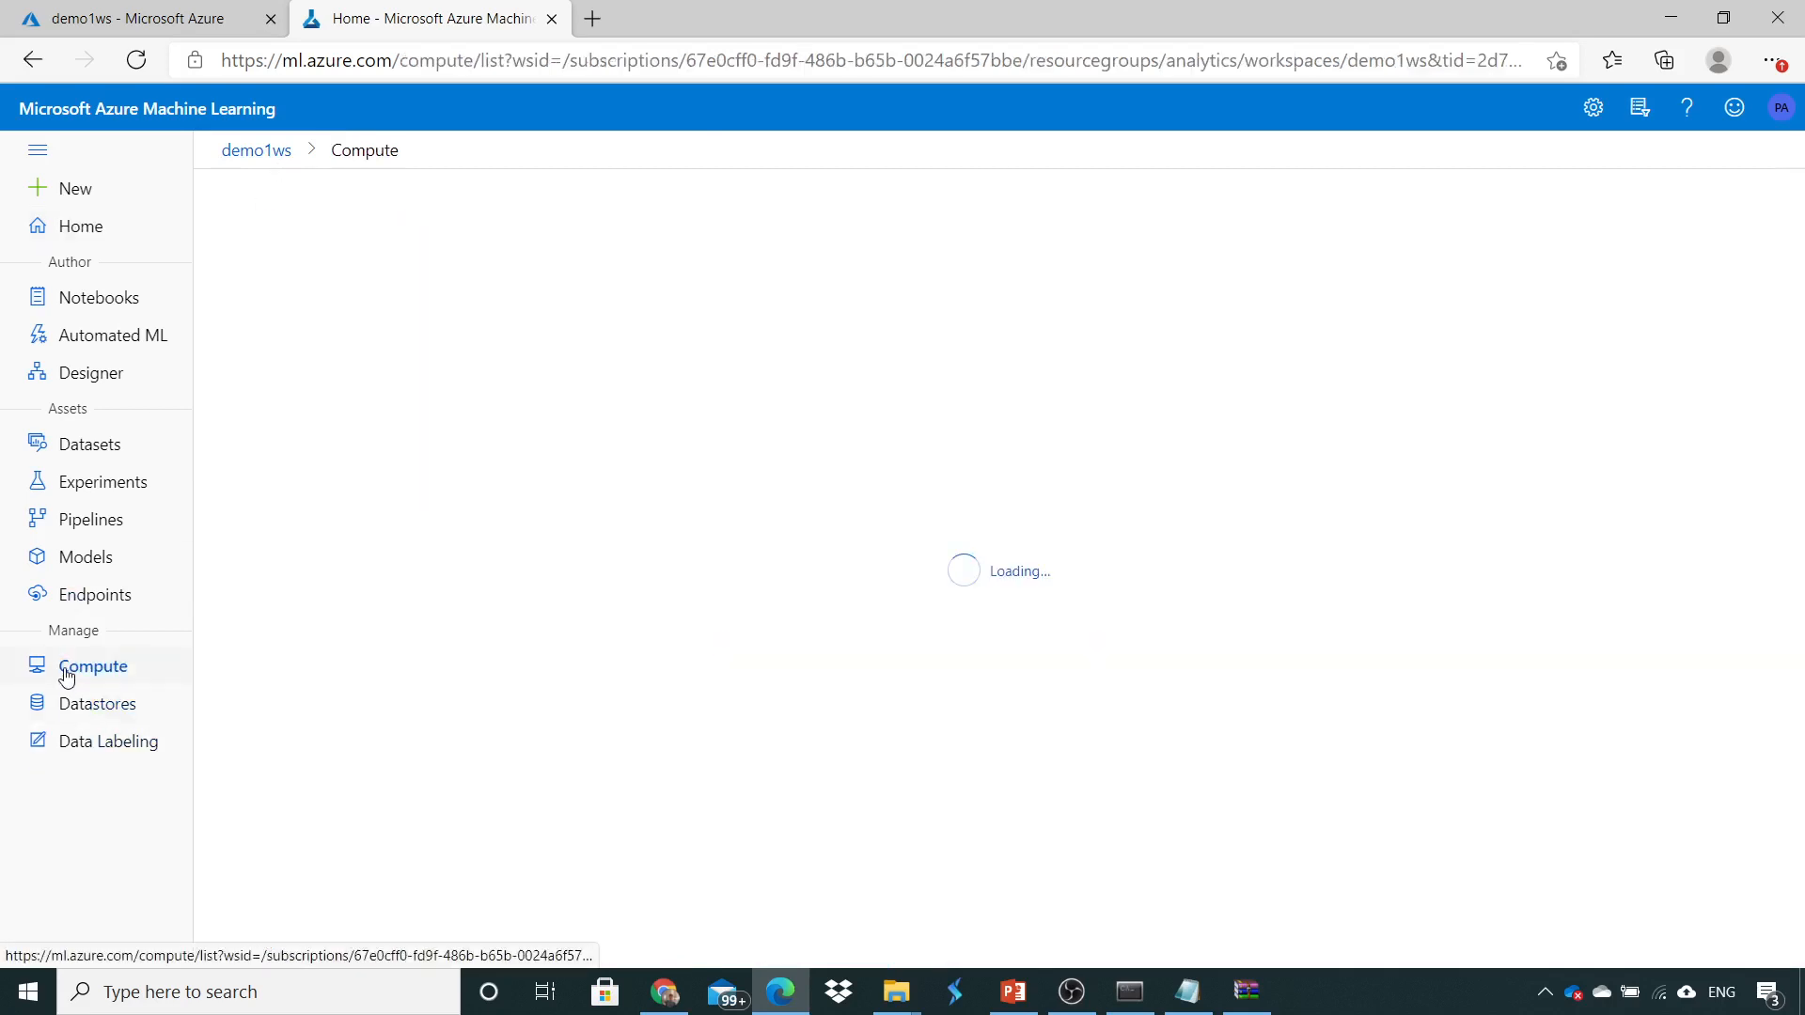
{"action": "left_click", "coordinate": [92, 665]}
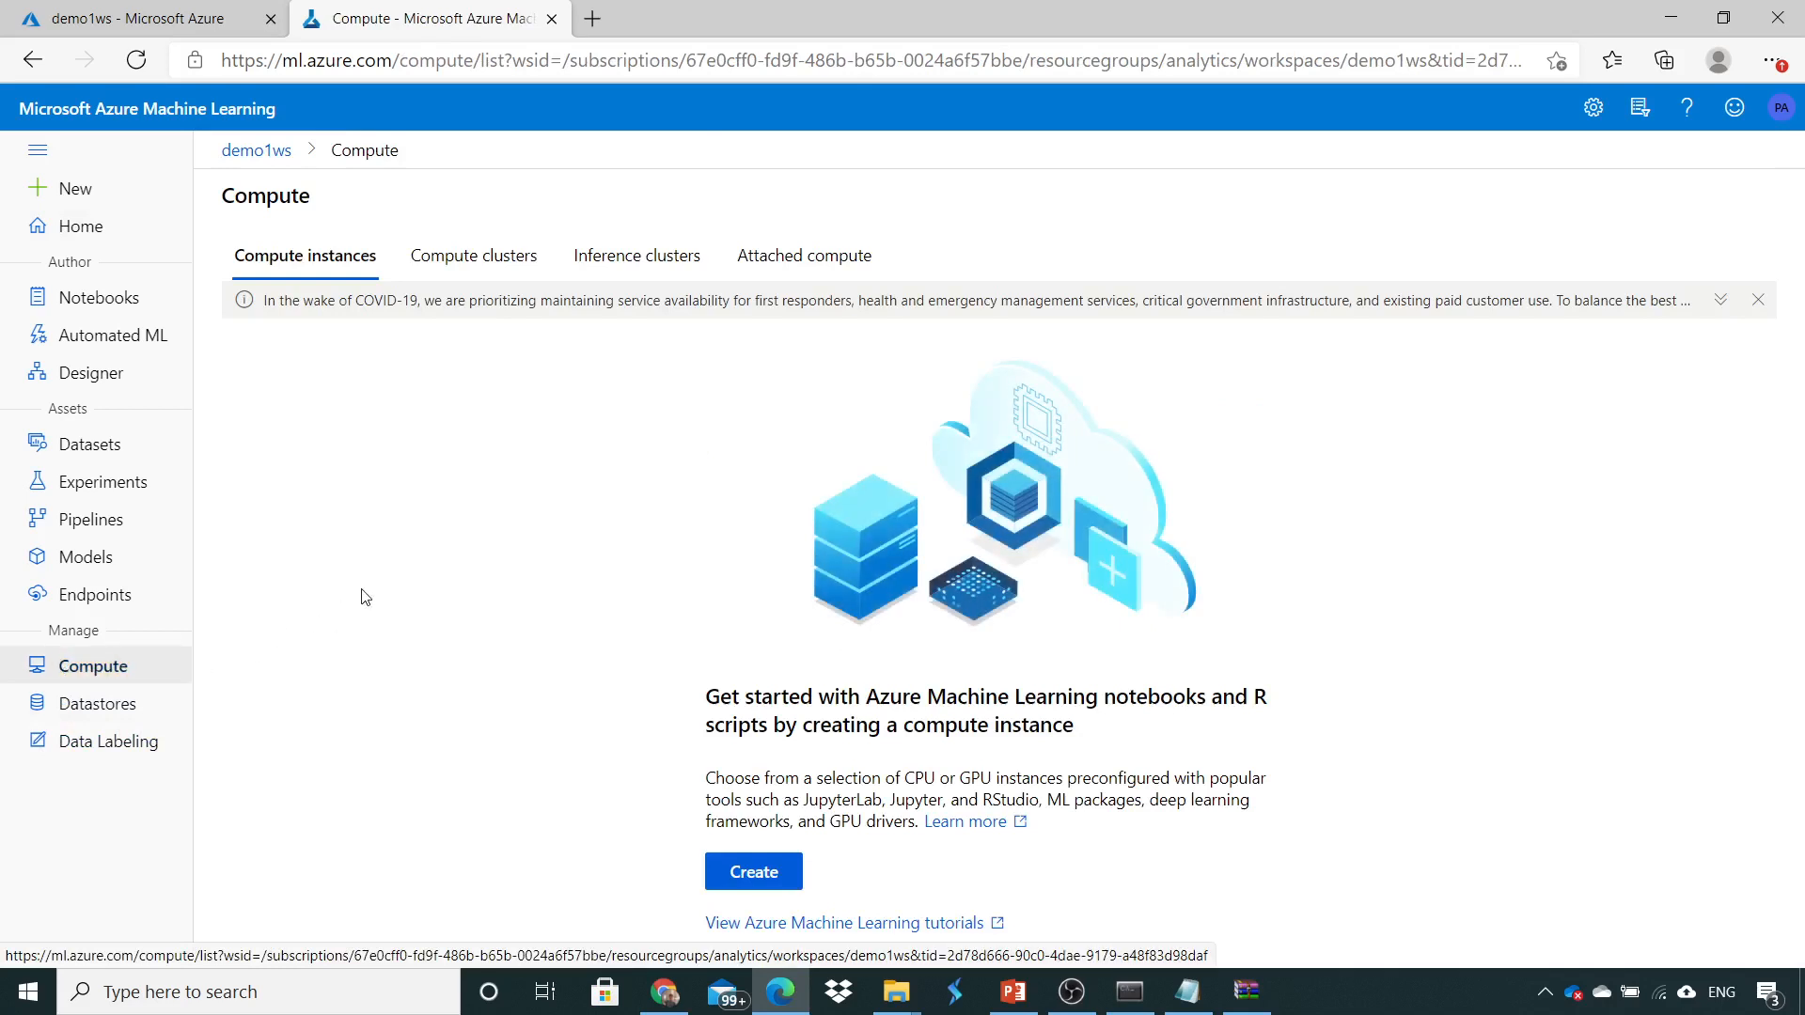
{"action": "left_click", "coordinate": [474, 254]}
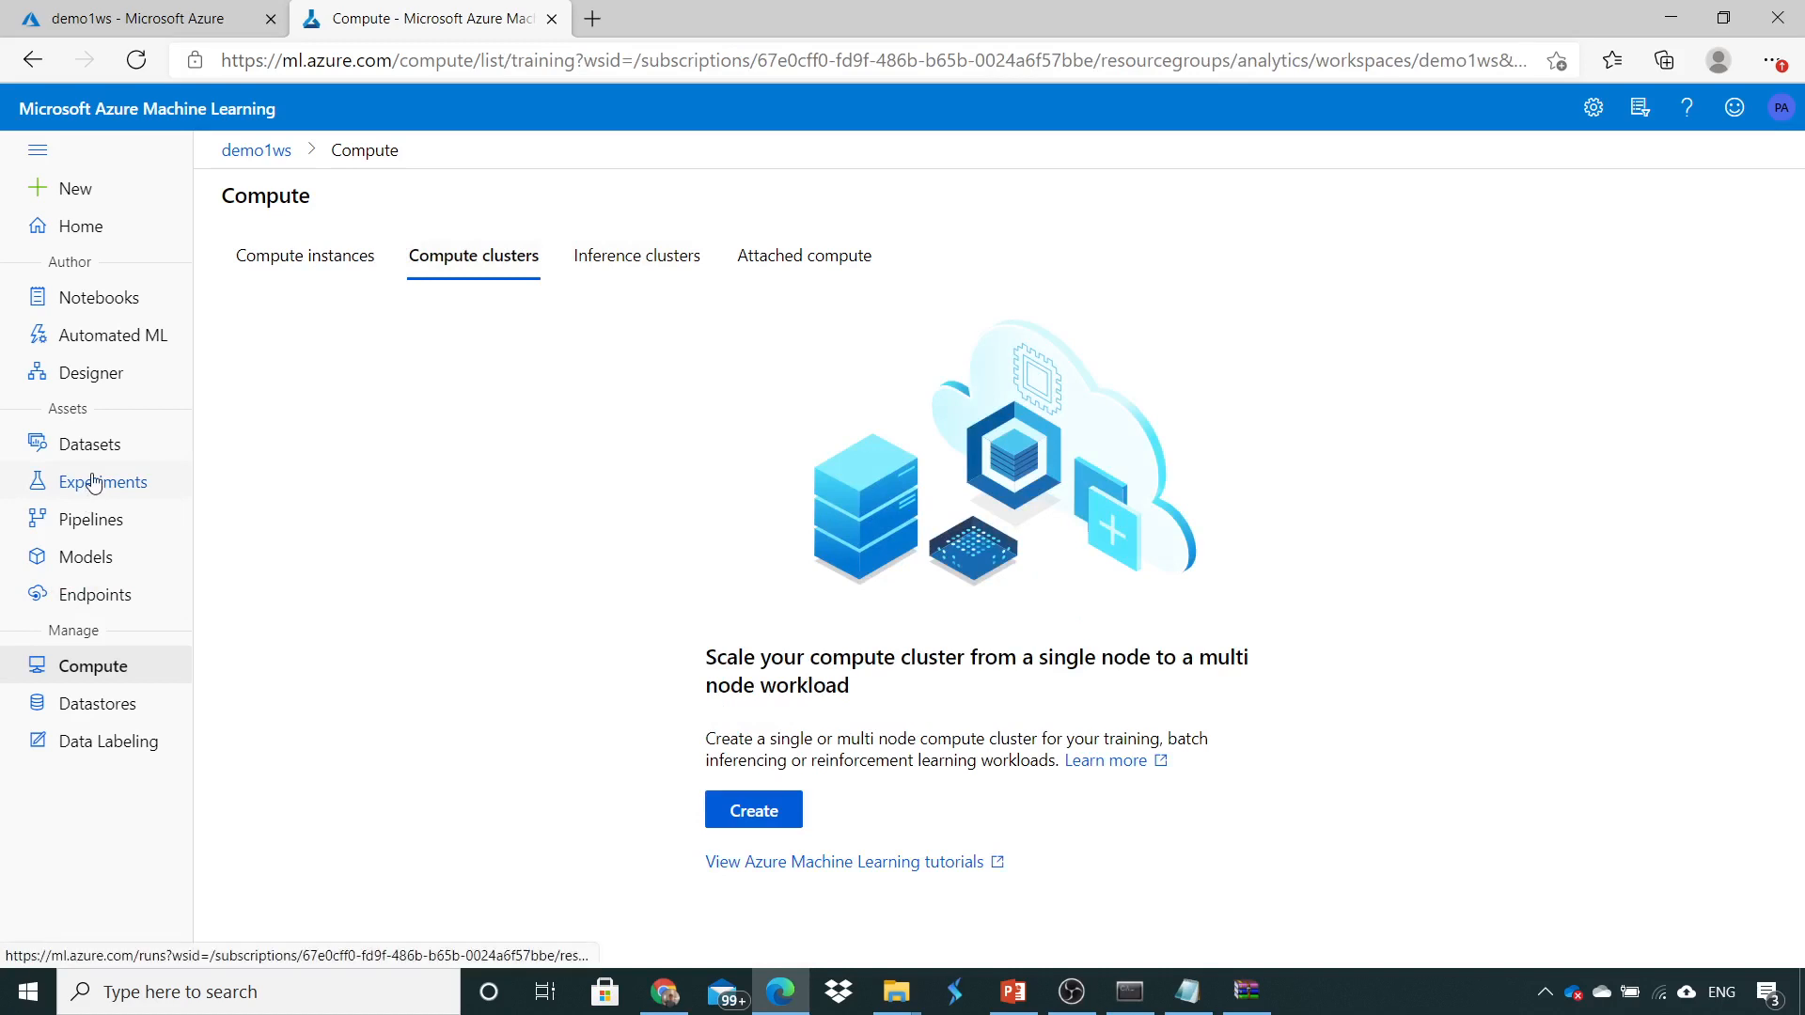
Check the empty Experiments and Models pages, then land on Endpoints.
{"action": "left_click", "coordinate": [103, 481]}
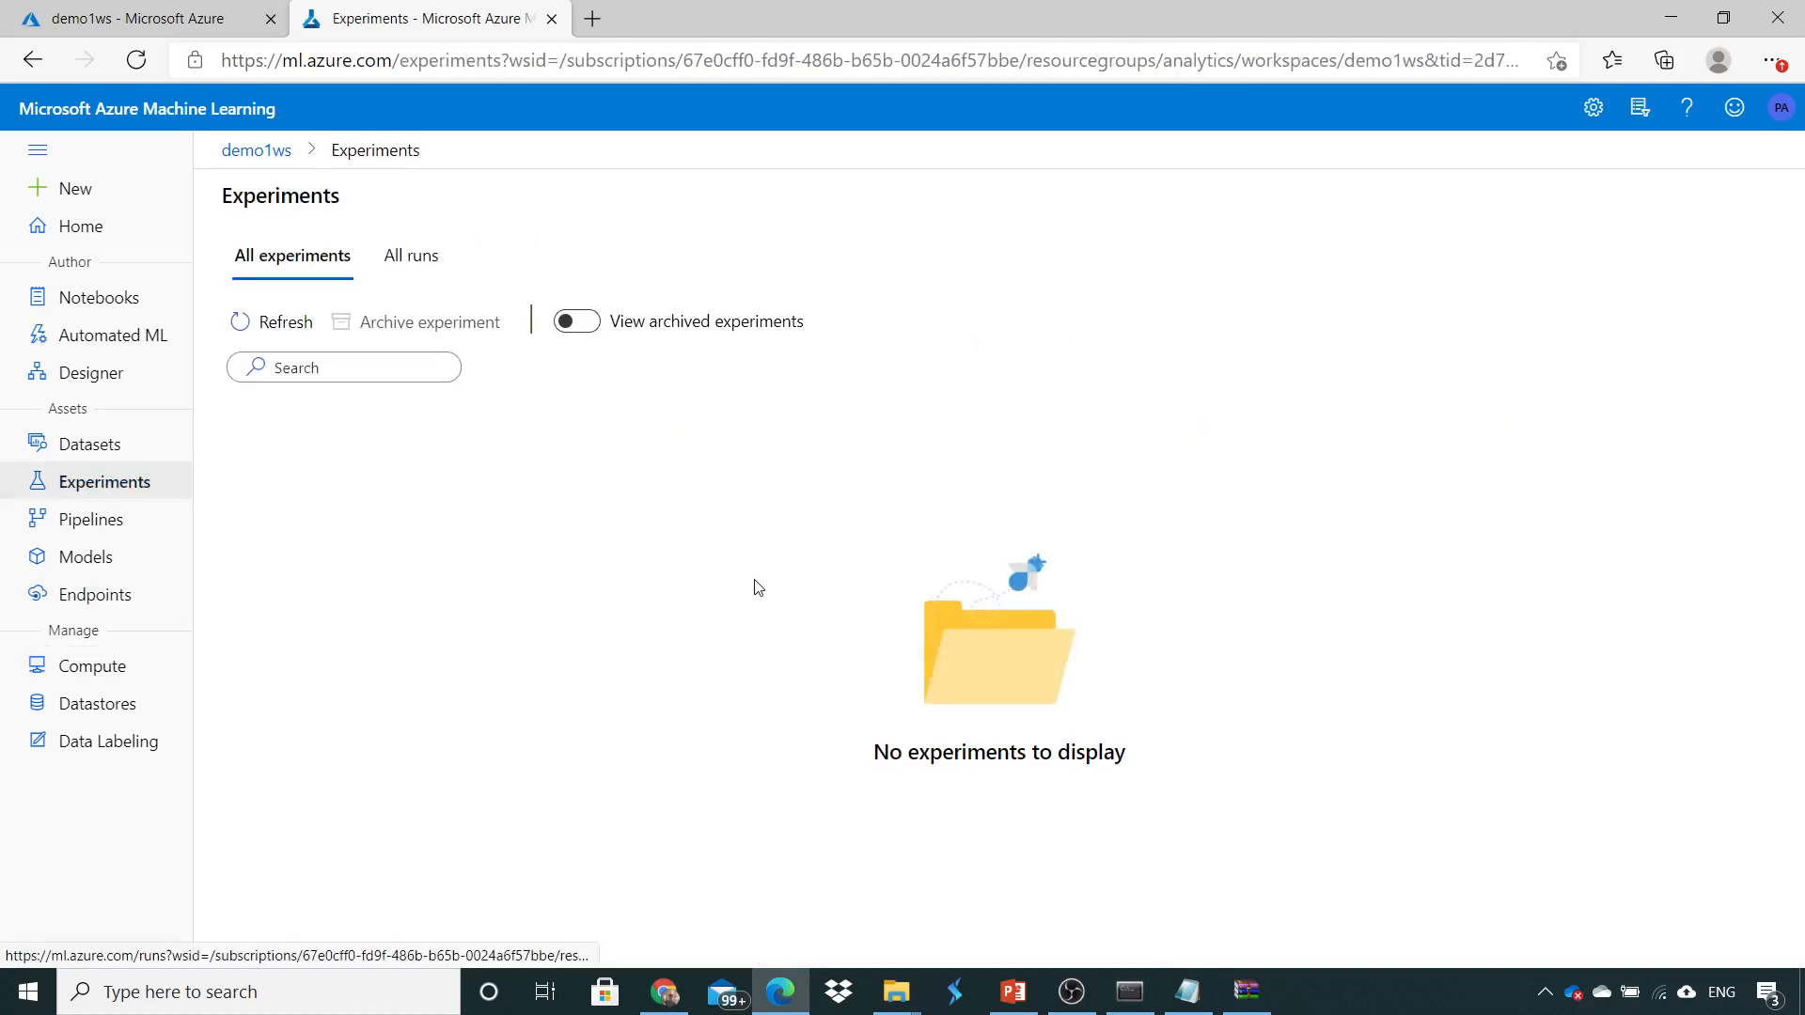
{"action": "mouse_move", "coordinate": [265, 462]}
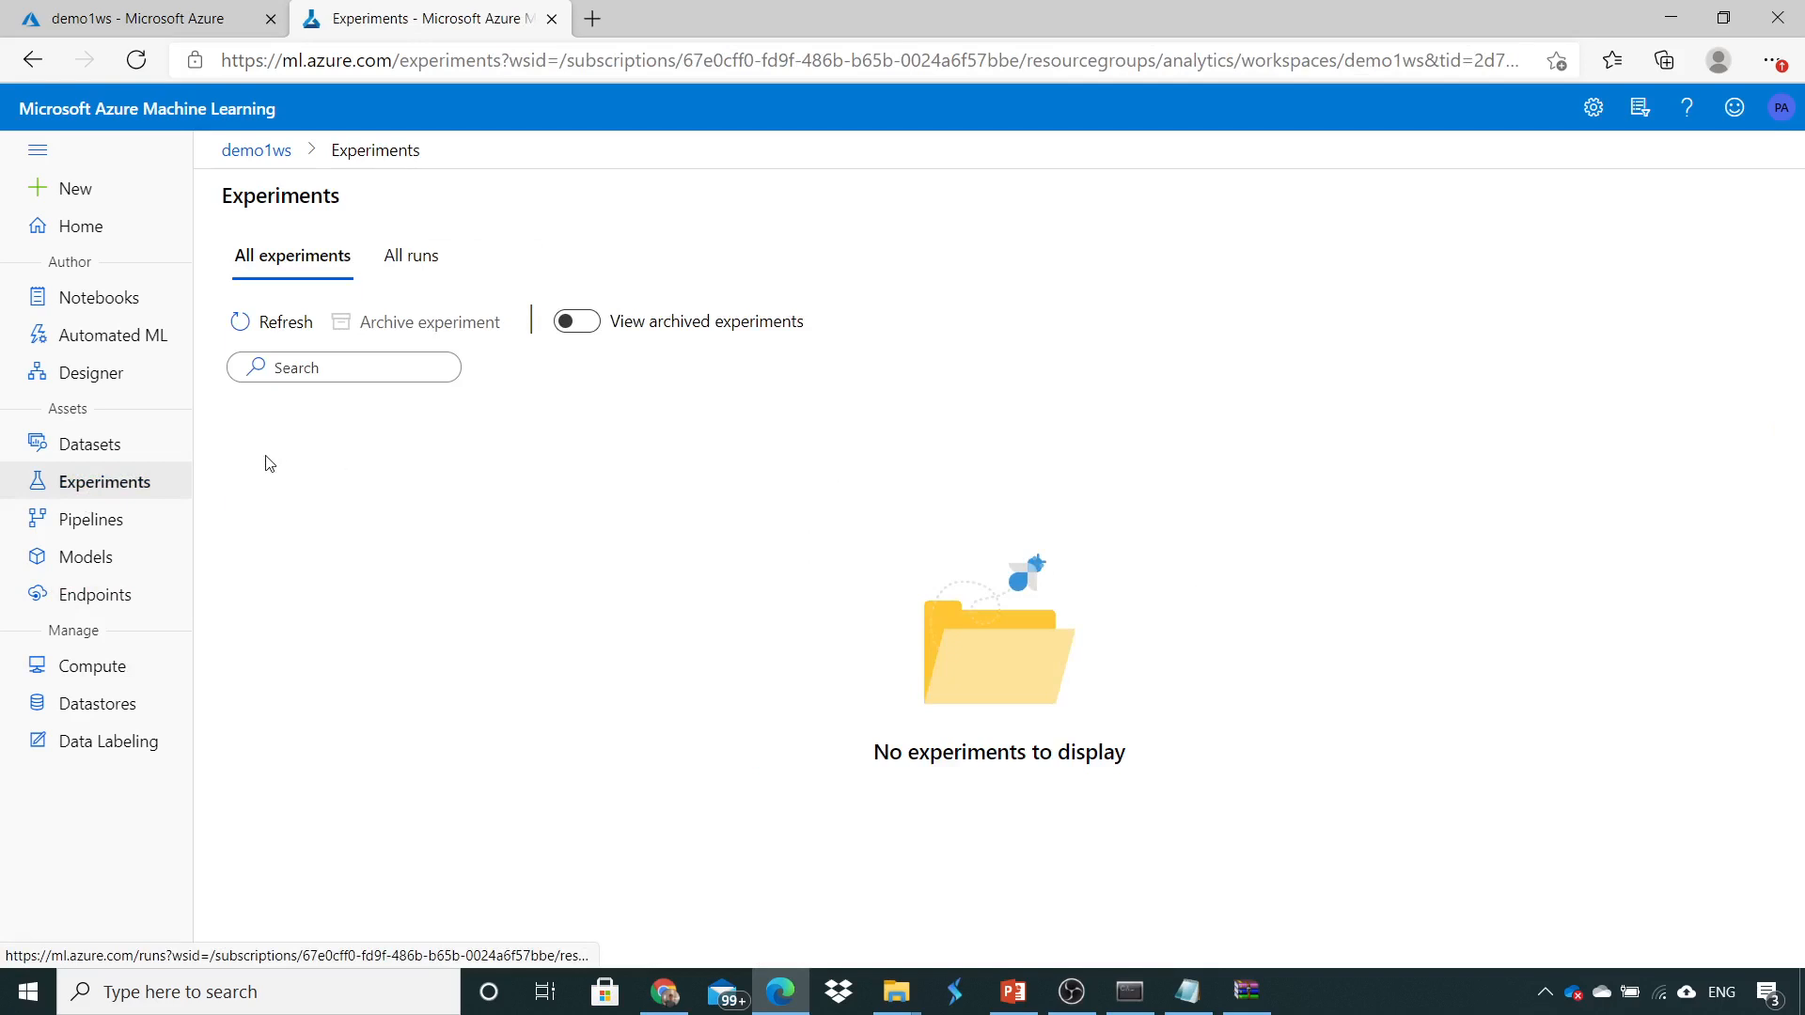
{"action": "left_click", "coordinate": [87, 557]}
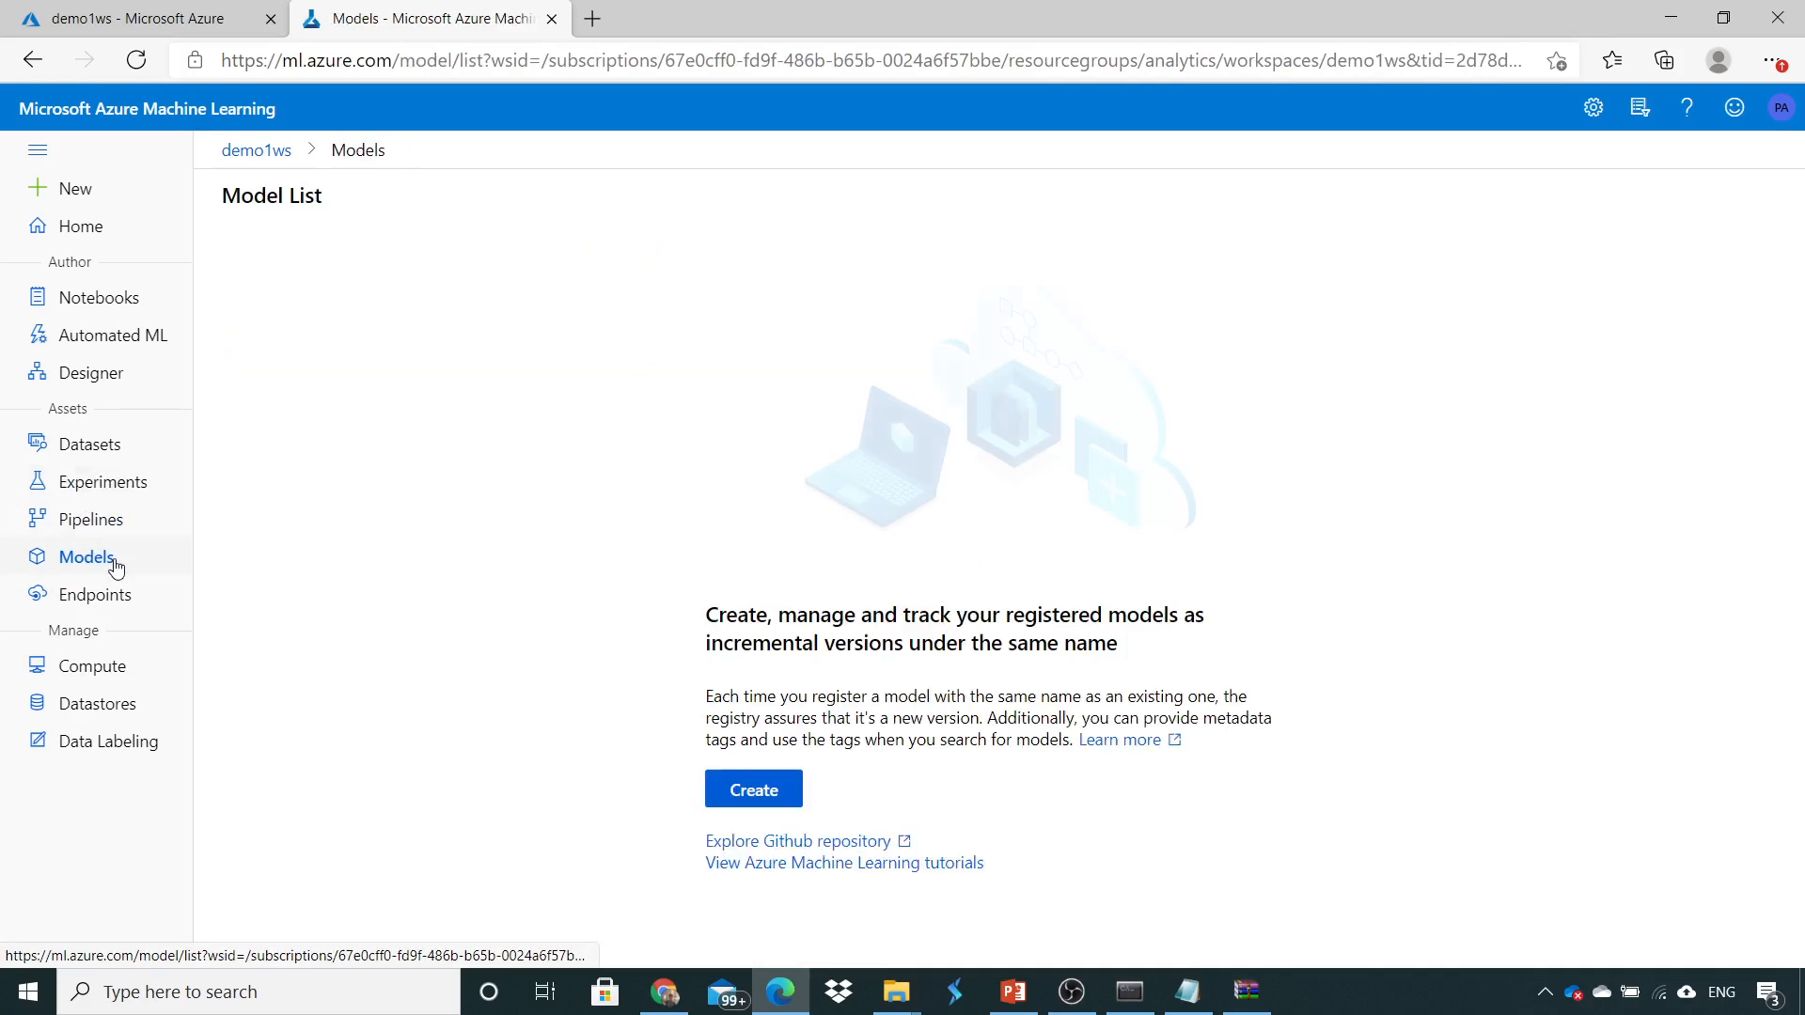
{"action": "left_click", "coordinate": [94, 595]}
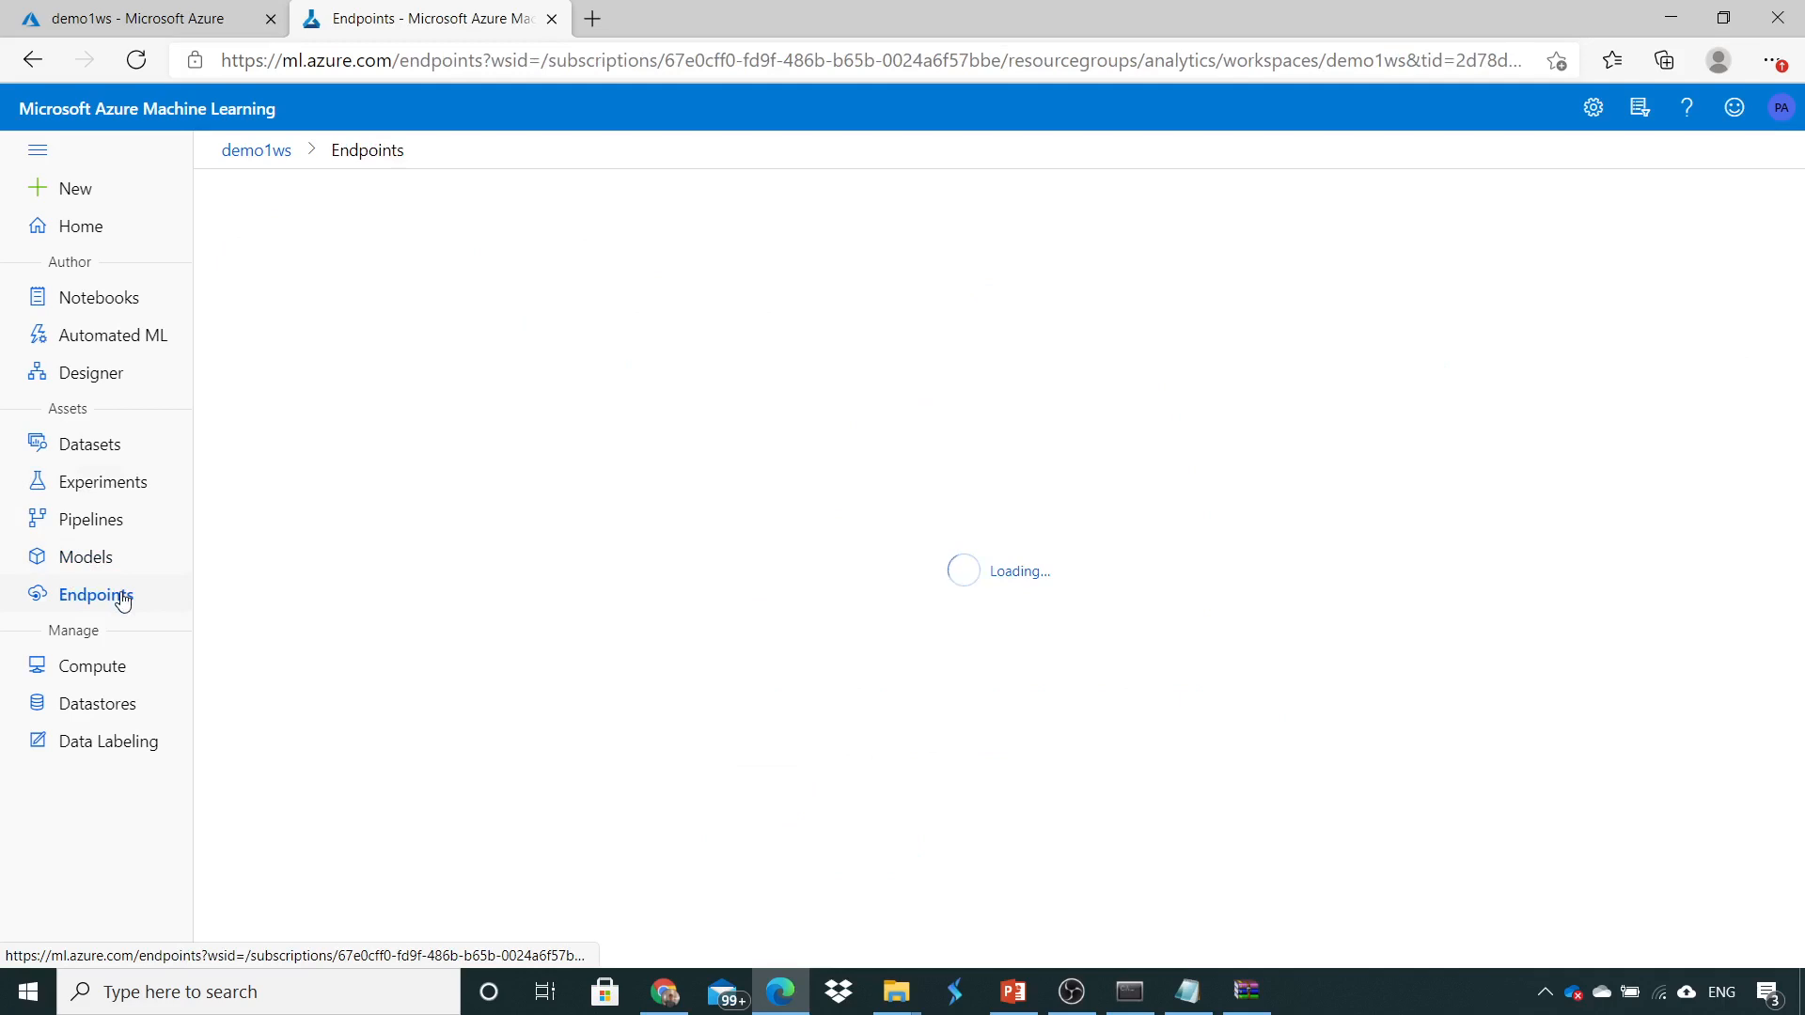